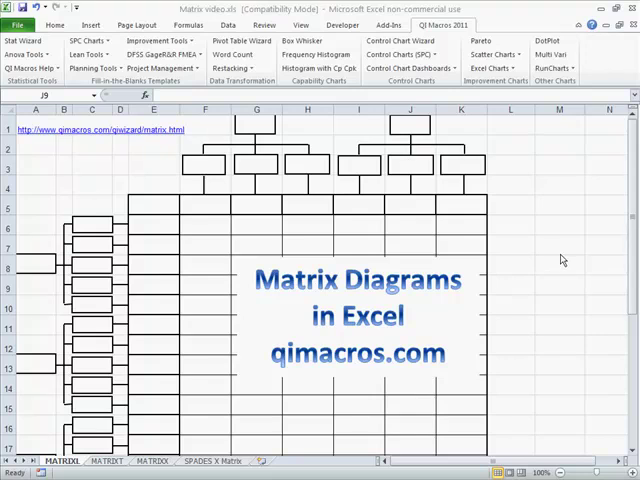
pyautogui.moveTo(529, 257)
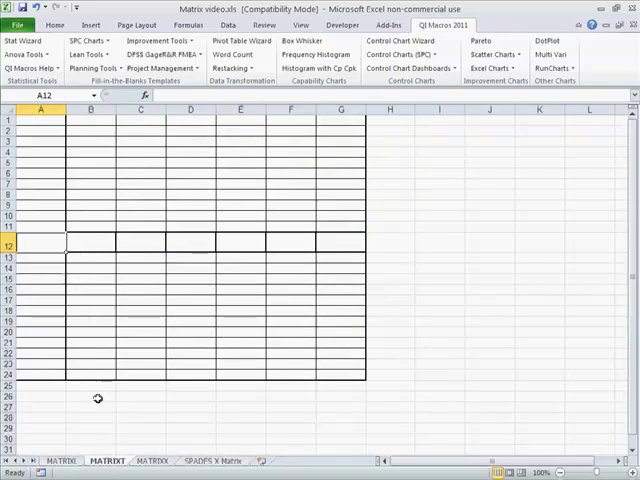
# - Highlight column A and row 12 of the T matrix, then move to the MATRIXX sheet
pyautogui.click(41, 109)
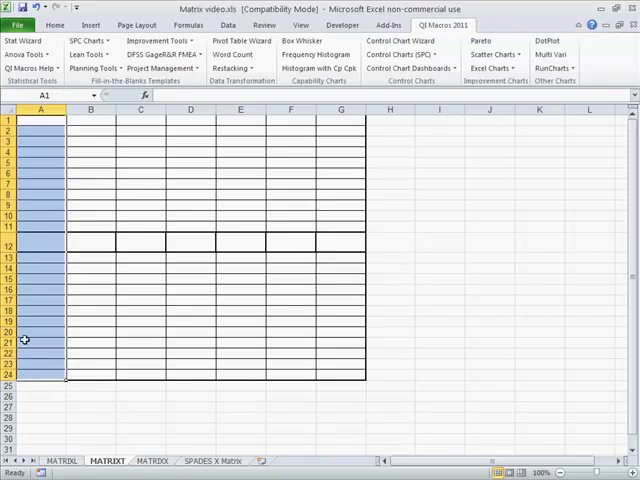
pyautogui.click(40, 241)
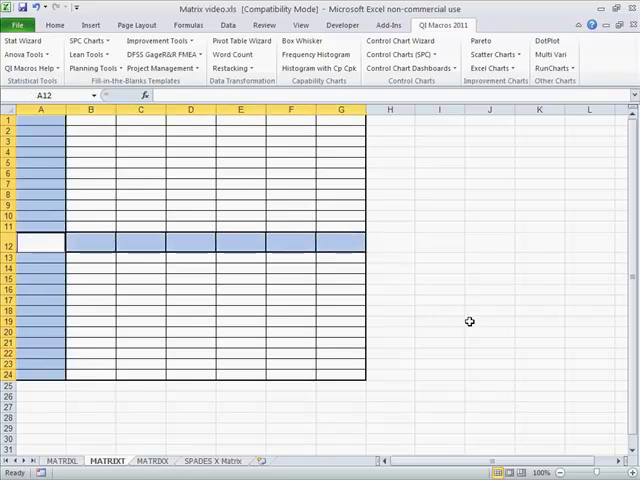
pyautogui.moveTo(34, 194)
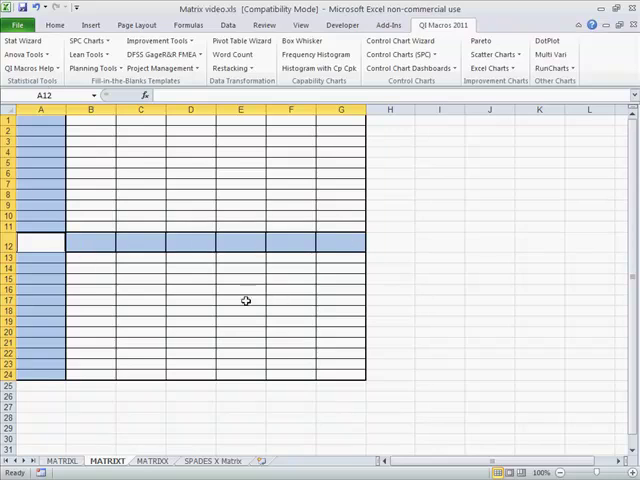
pyautogui.moveTo(208, 392)
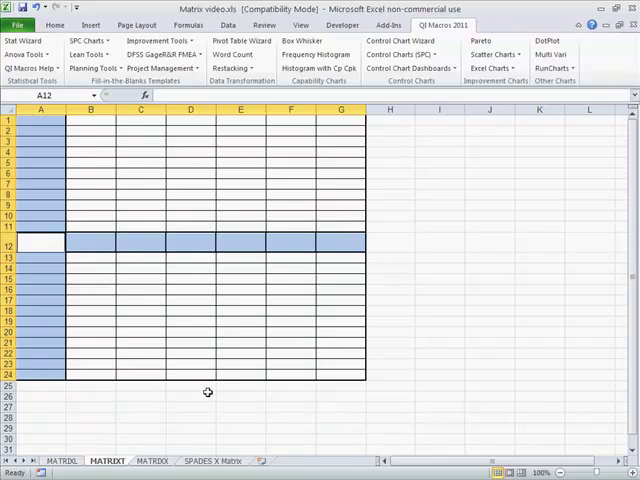
pyautogui.click(154, 460)
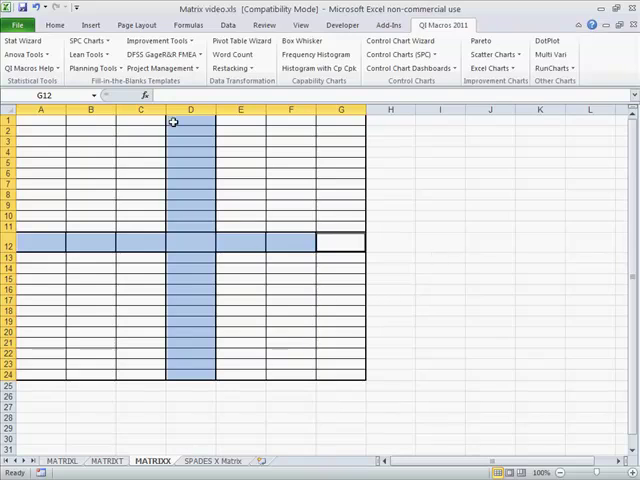
pyautogui.moveTo(294, 151)
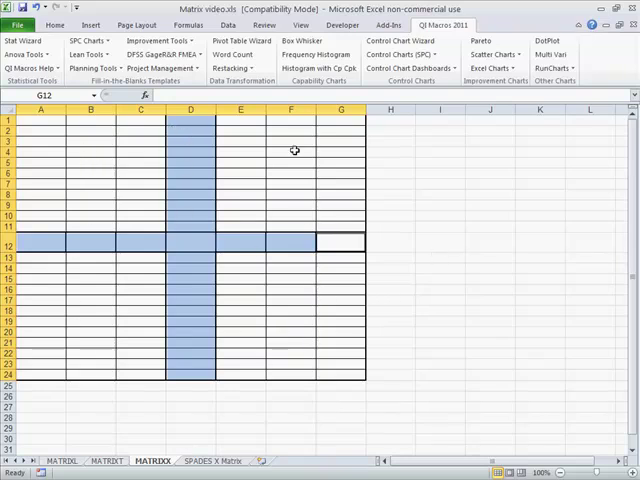
# - Switch to the SPADES X Matrix template sheet
pyautogui.click(207, 461)
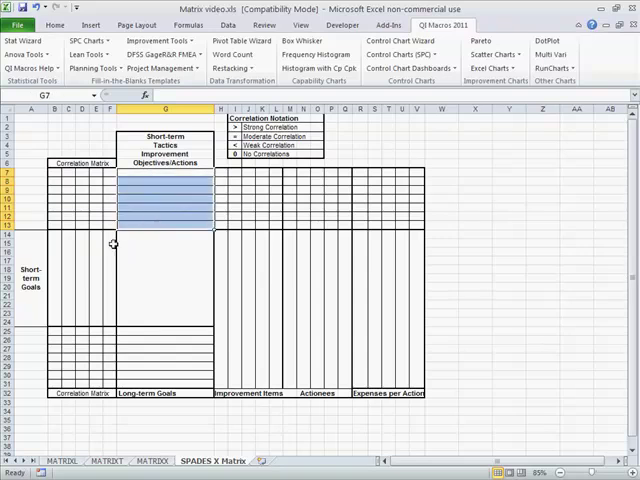
# - Highlight the long-term goals block in column G of the SPADES X Matrix
pyautogui.click(60, 268)
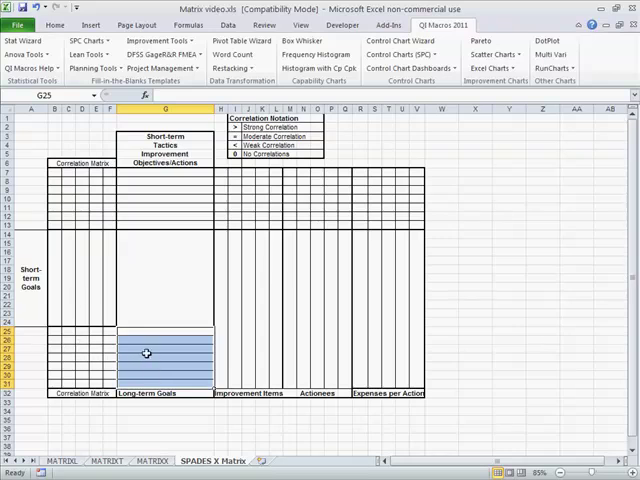
pyautogui.moveTo(80, 282)
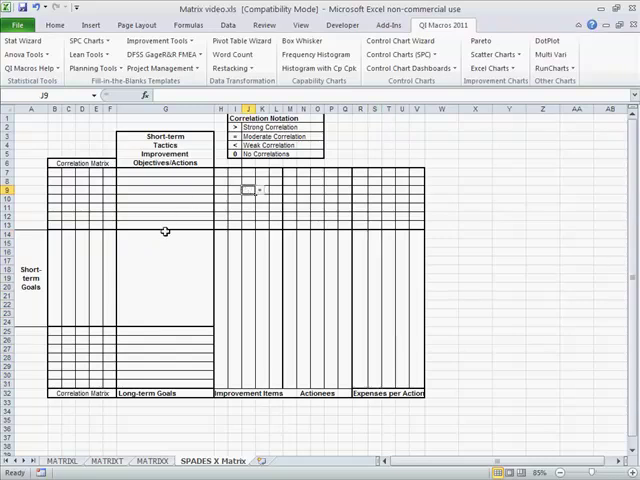
pyautogui.moveTo(455, 327)
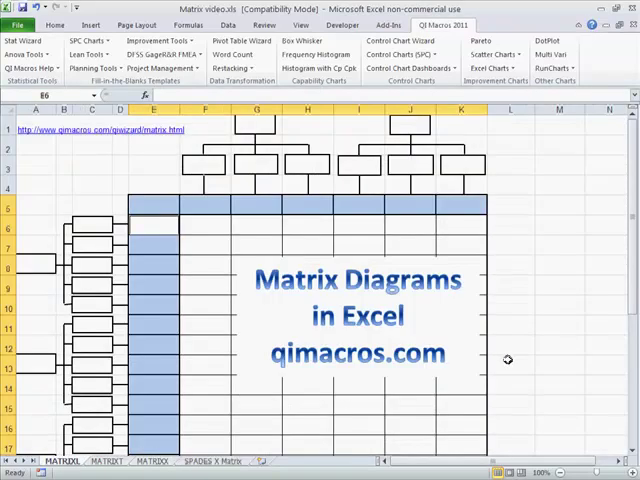
pyautogui.moveTo(570, 357)
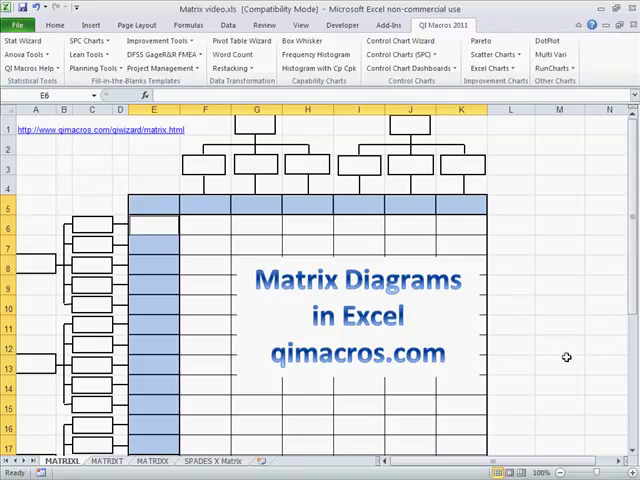
pyautogui.moveTo(558, 357)
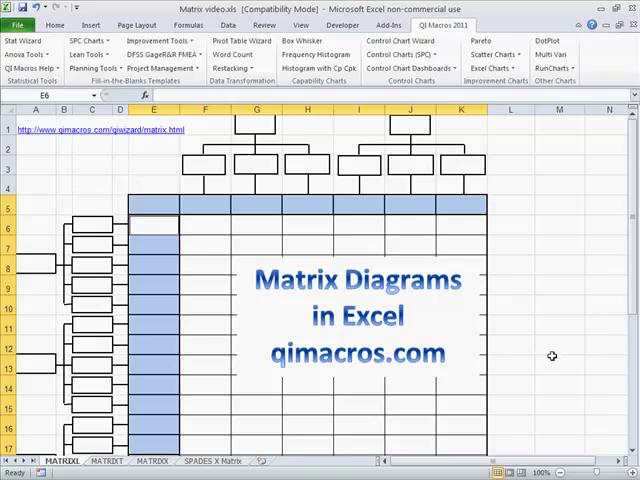
pyautogui.moveTo(543, 351)
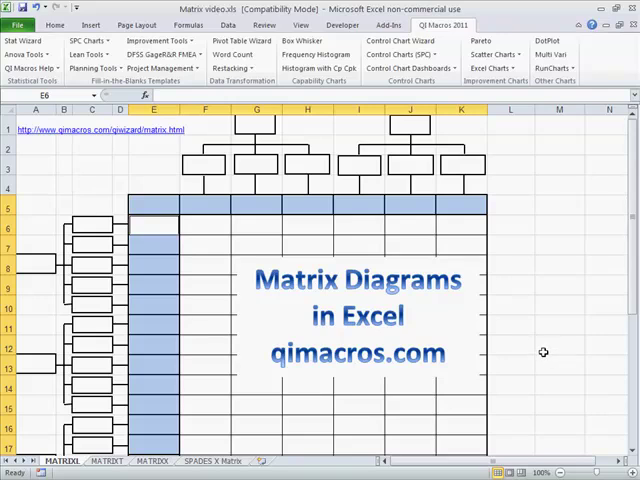